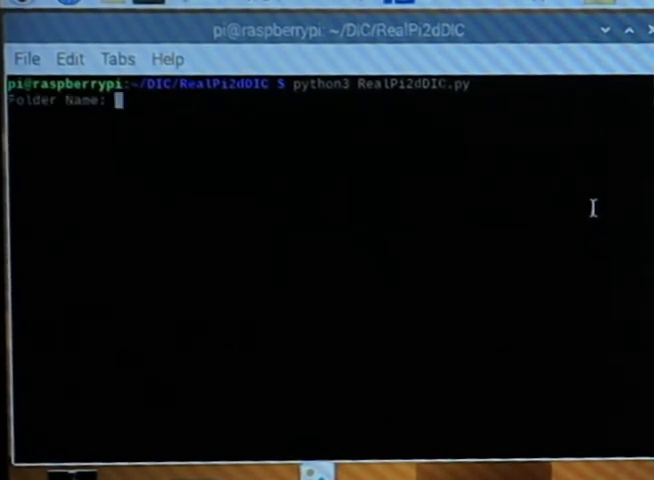
- Supply dg3 as the image storage folder name at the RealPi2dDIC Folder Name prompt
type("dg3")
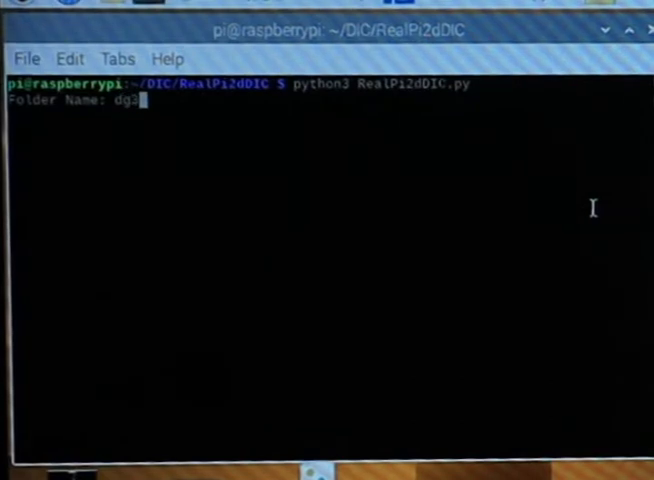
key("enter")
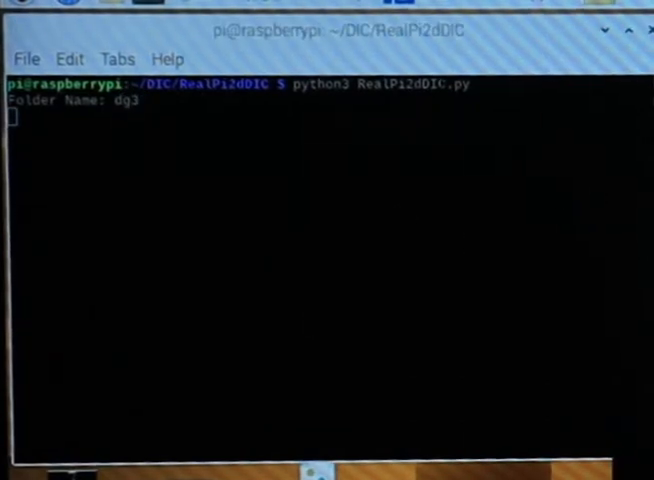